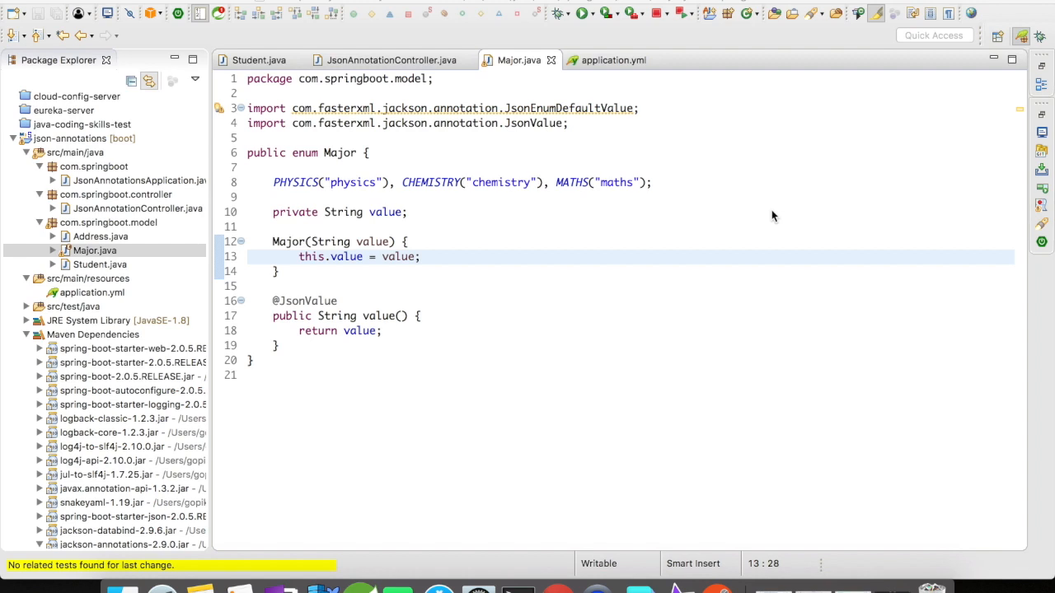
{"action": "mouse_move", "coordinate": [727, 320]}
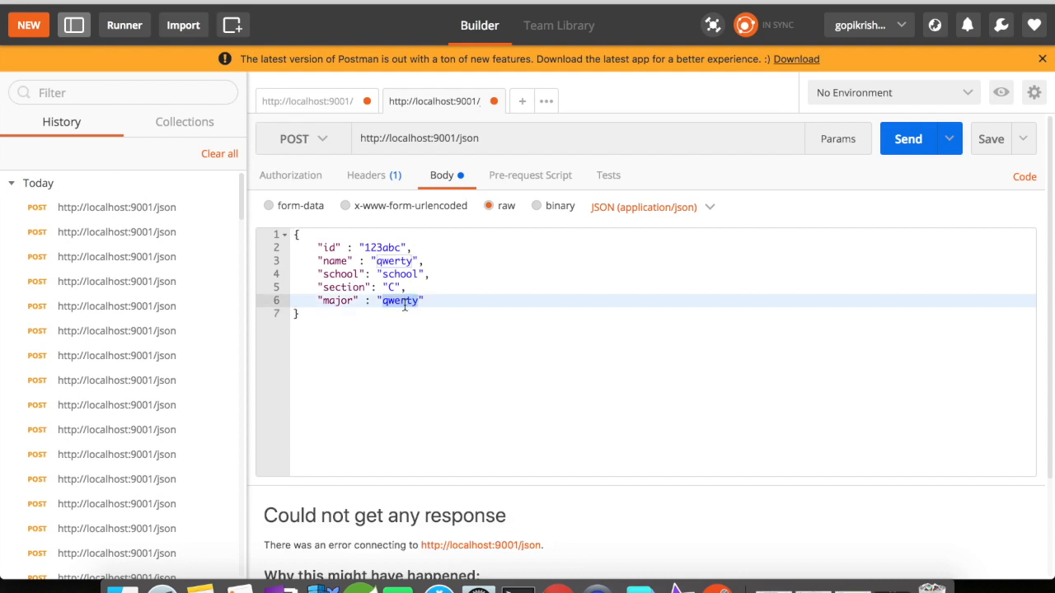
Step: Send the student JSON with major set to "qwerty" and receive 400 Bad Request
{"action": "type", "text": "chemis"}
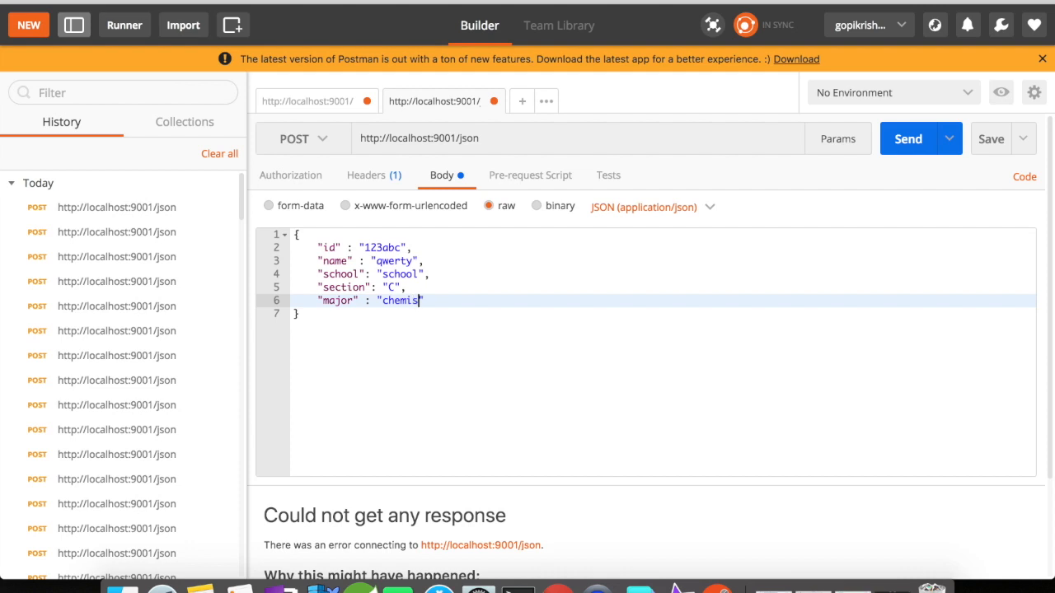
{"action": "type", "text": "try\""}
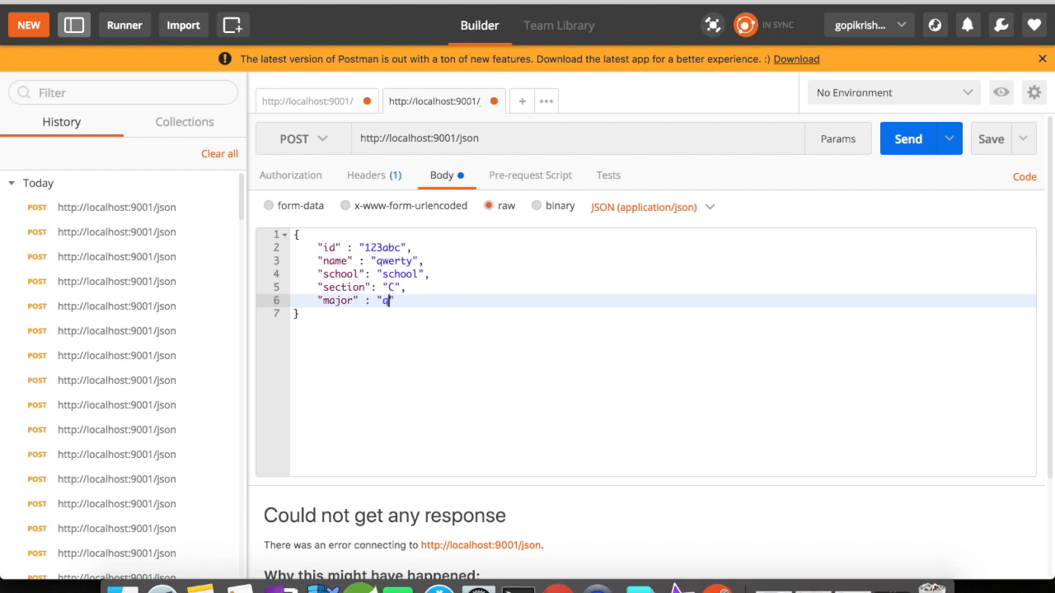
{"action": "type", "text": "w"}
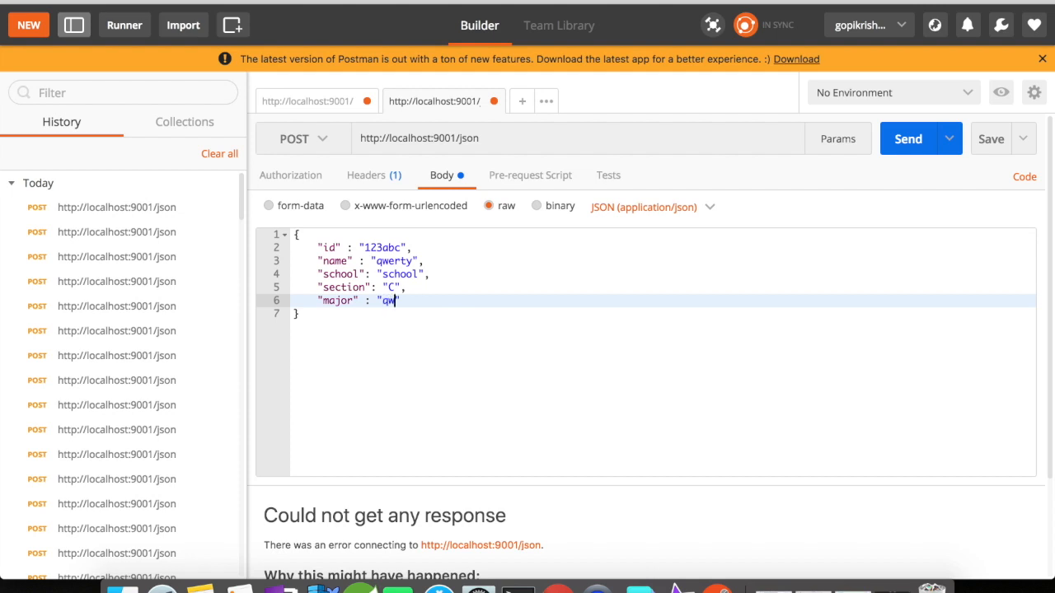
{"action": "type", "text": "erty"}
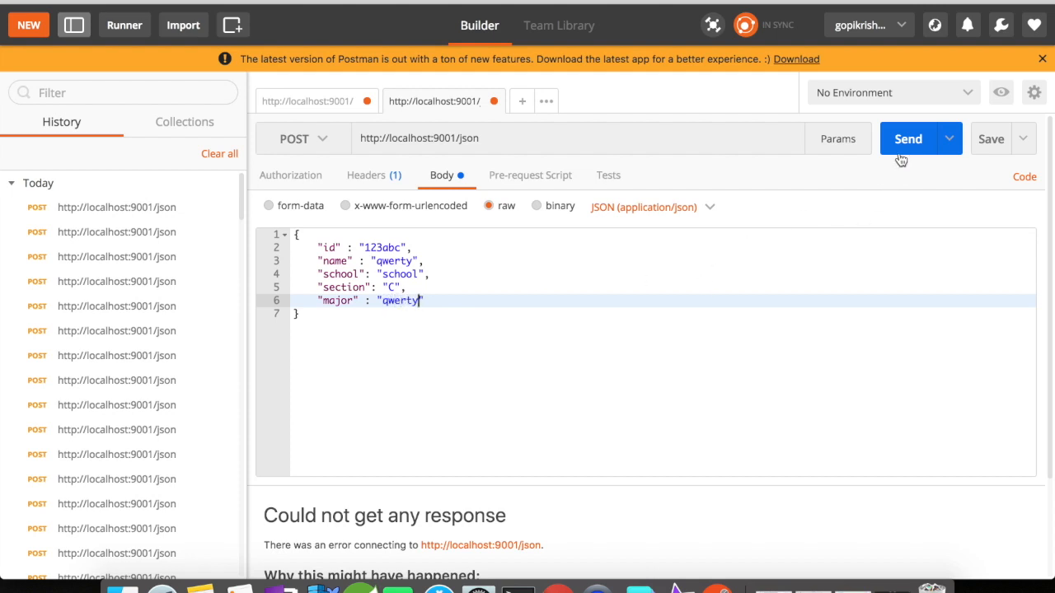
{"action": "left_click", "coordinate": [906, 138]}
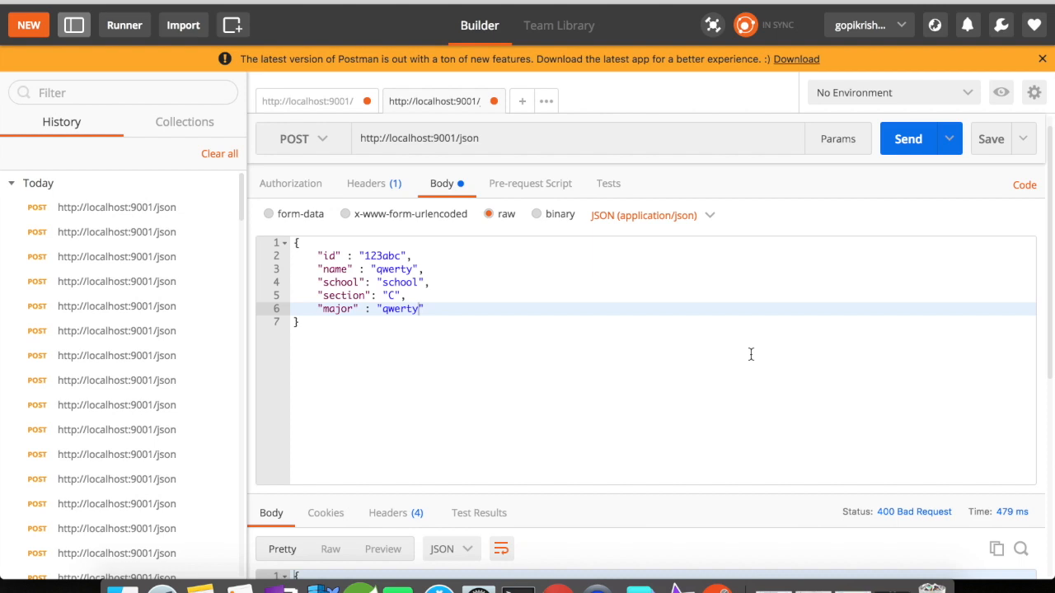
{"action": "mouse_move", "coordinate": [524, 455]}
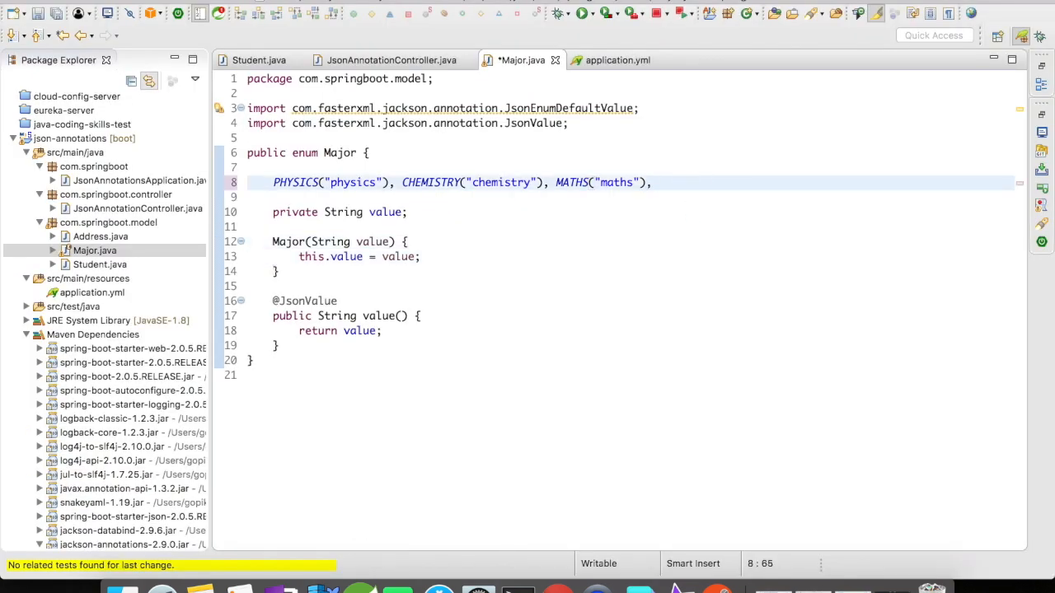
{"action": "key", "text": "BackSpace"}
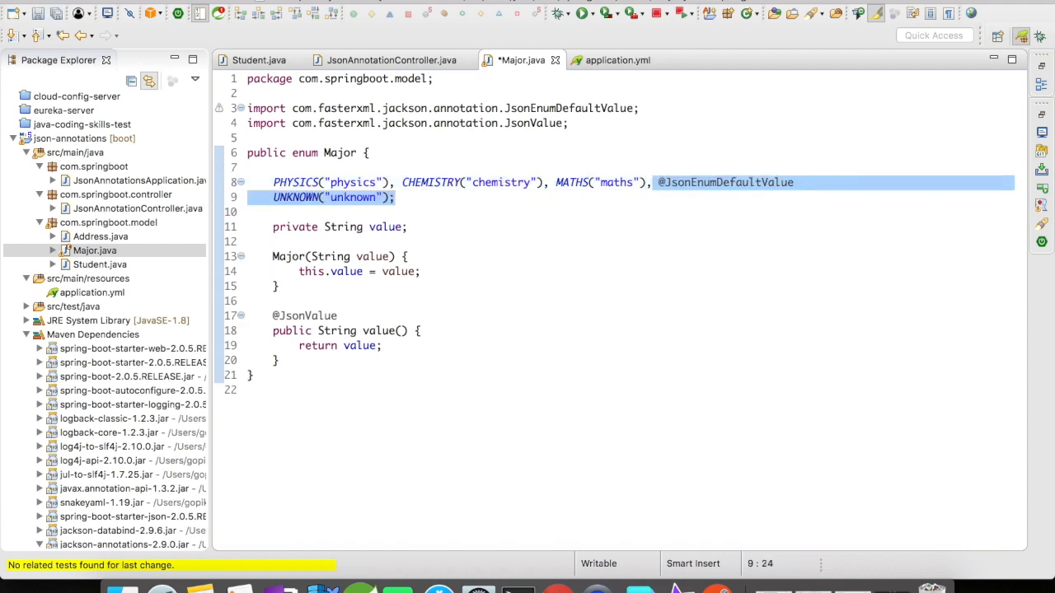
{"action": "left_click", "coordinate": [659, 219]}
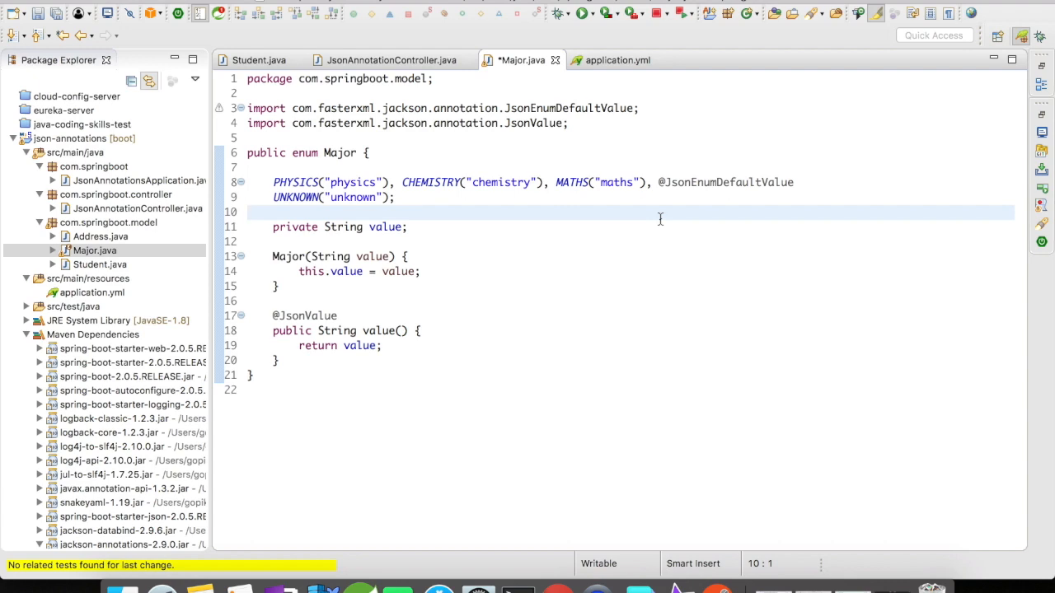
{"action": "left_click", "coordinate": [247, 211]}
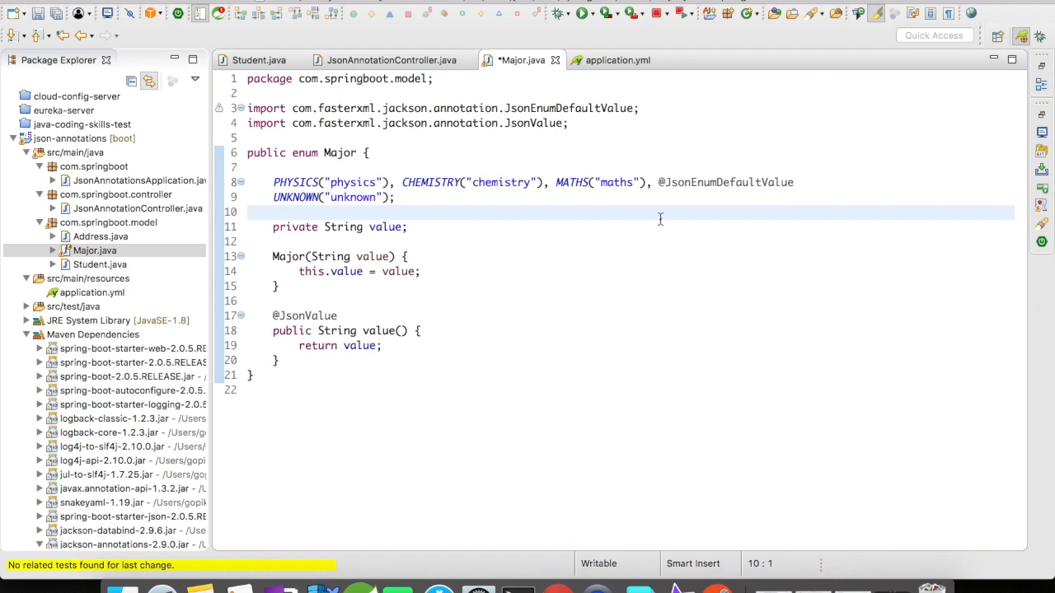
{"action": "left_click", "coordinate": [247, 211]}
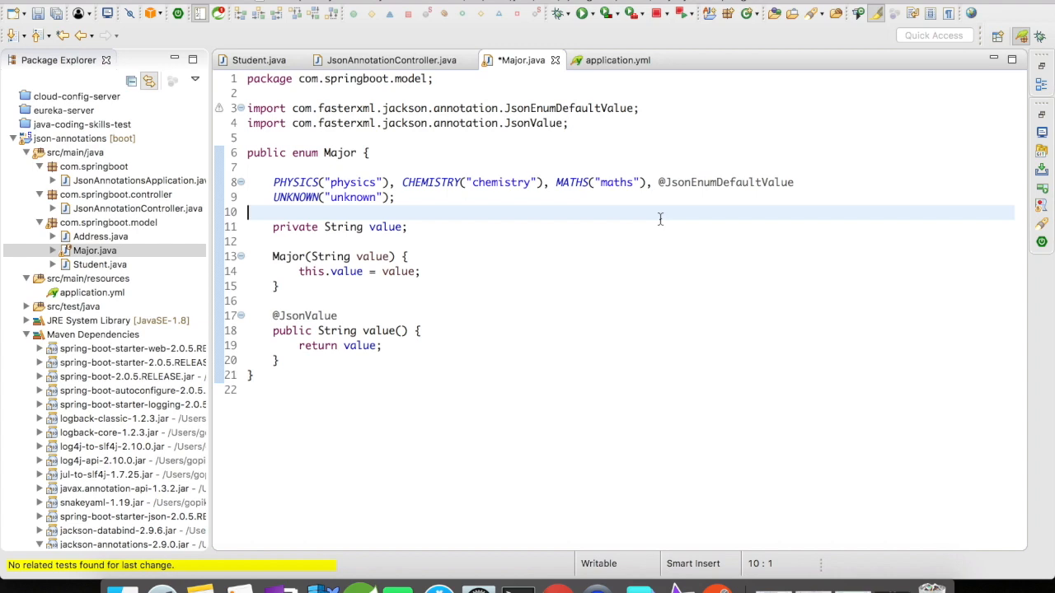
{"action": "key", "text": "ctrl+s"}
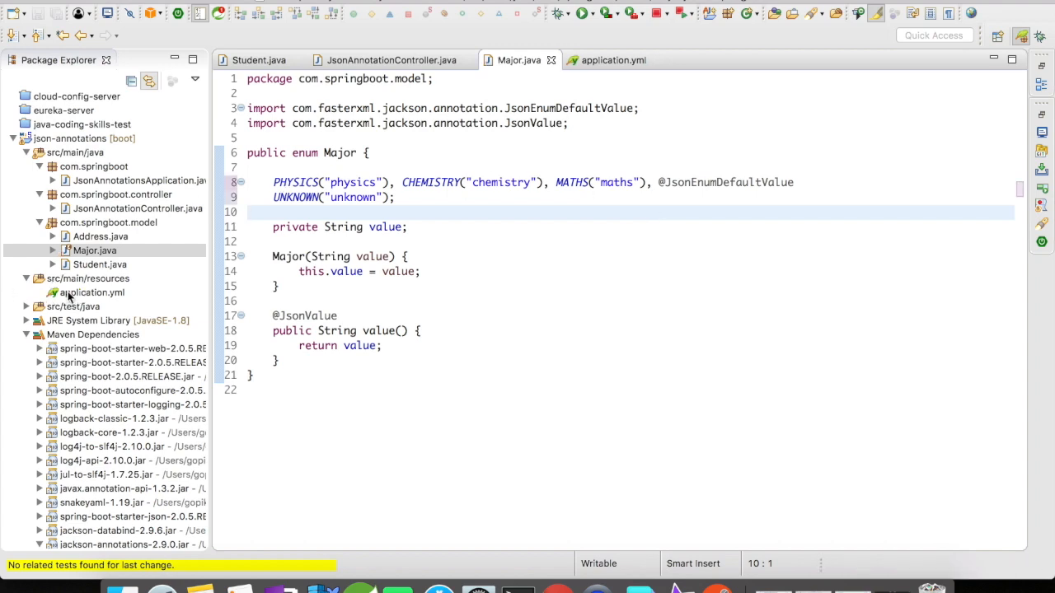
Step: Add spring.jackson.deserialization.read-unknown-enum-values-using-default-value: true to application.yml
{"action": "left_click", "coordinate": [613, 59]}
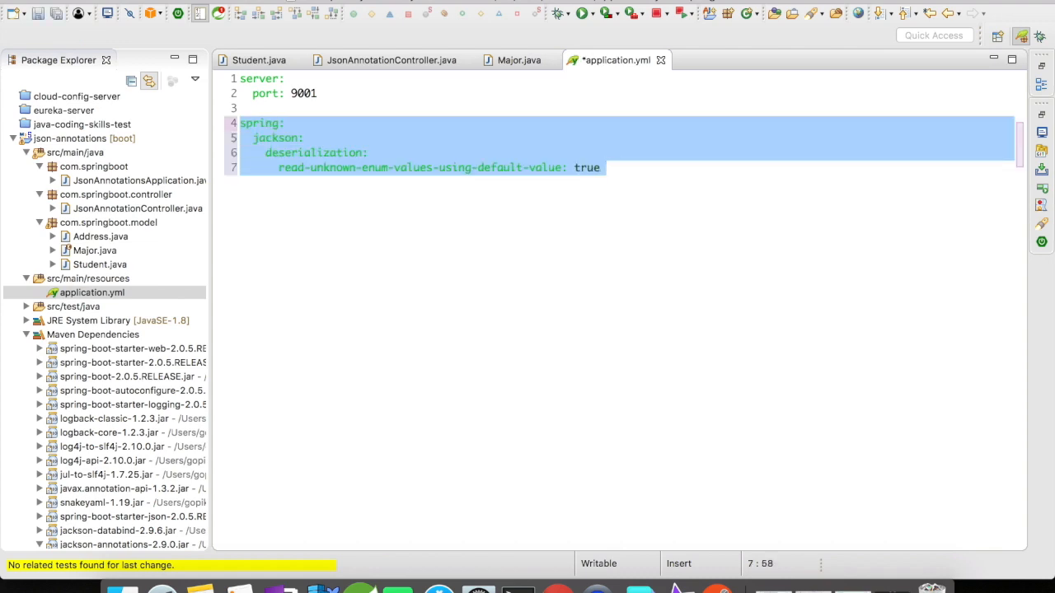
{"action": "left_click", "coordinate": [639, 168]}
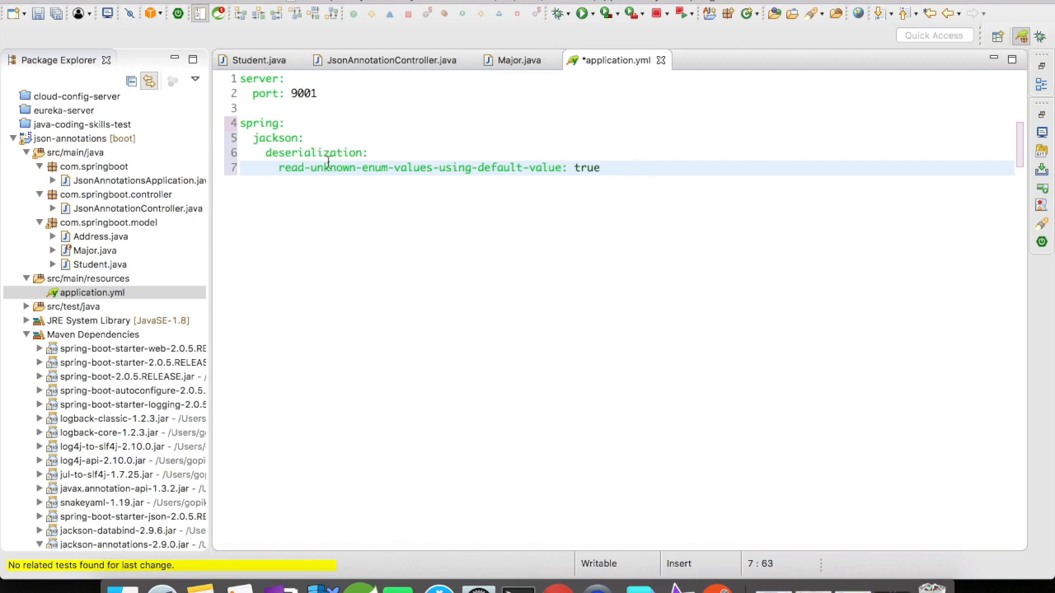
{"action": "mouse_move", "coordinate": [386, 168]}
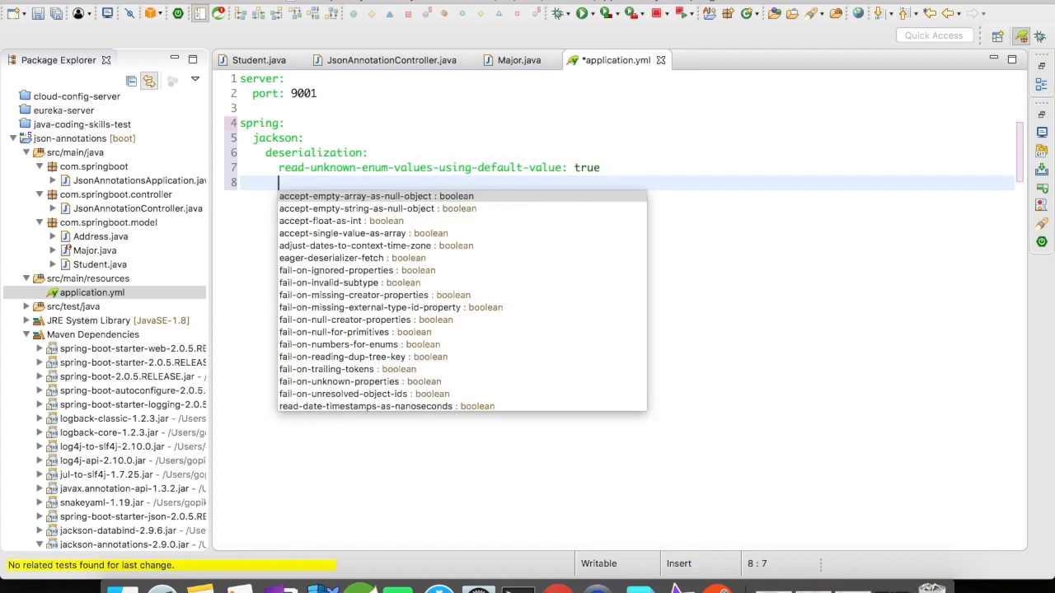
Step: Browse content-assist deserialization options via 'enum', then keep only the default-value setting saved
{"action": "type", "text": "enum"}
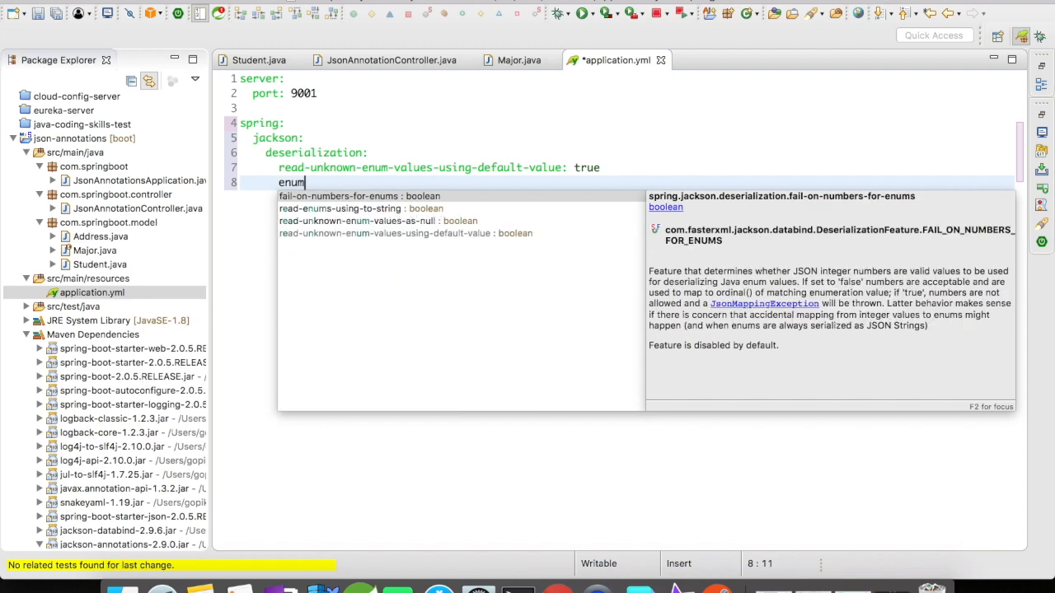
{"action": "mouse_move", "coordinate": [366, 229]}
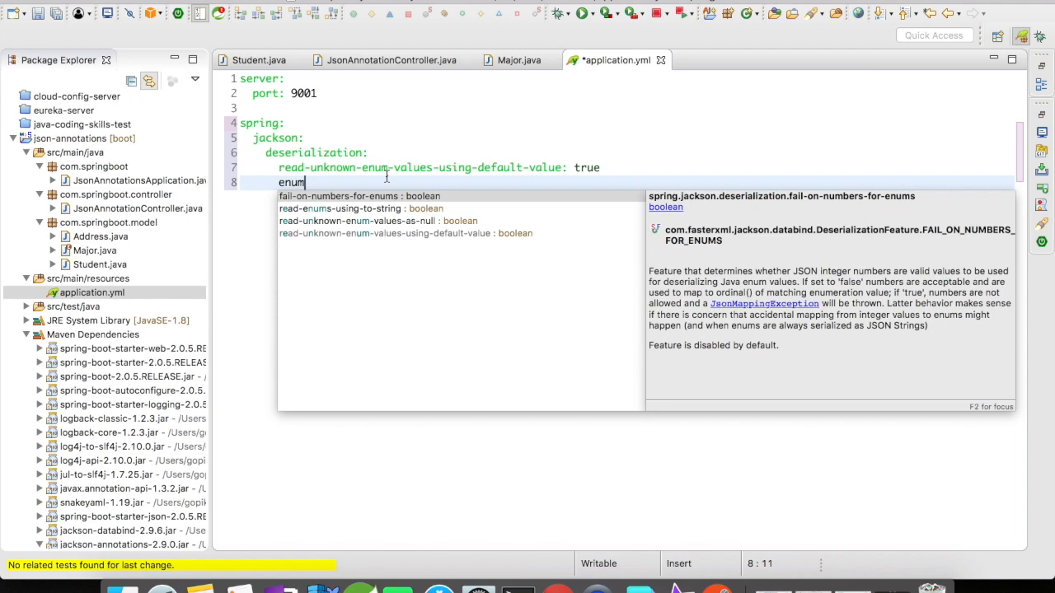
{"action": "key", "text": "Escape"}
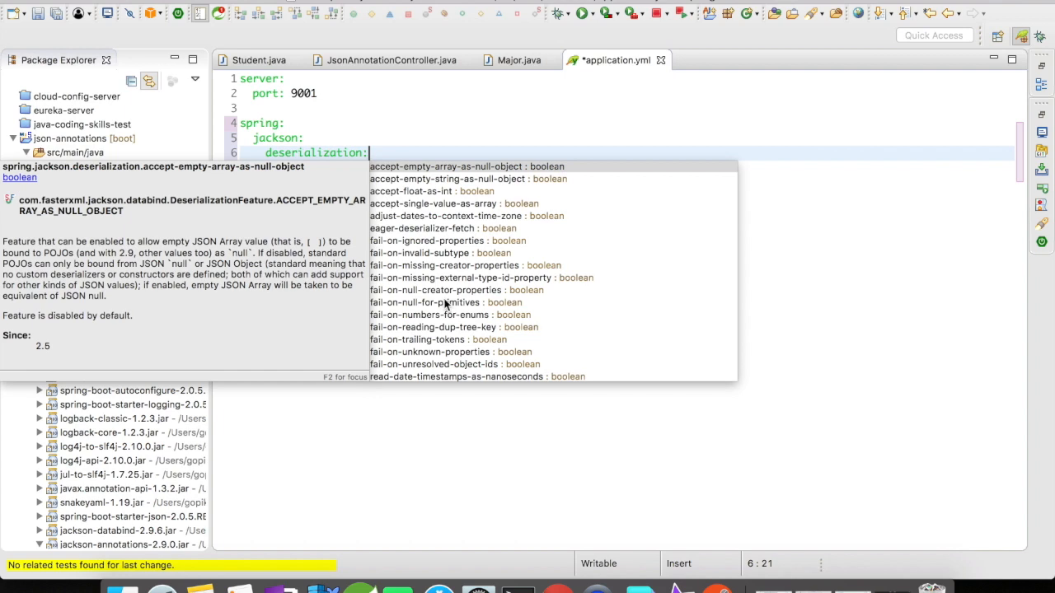
{"action": "scroll", "scroll_direction": "down", "scroll_amount": 3}
{"action": "type", "text": "read-unknown-enum-values-using-default-value: true"}
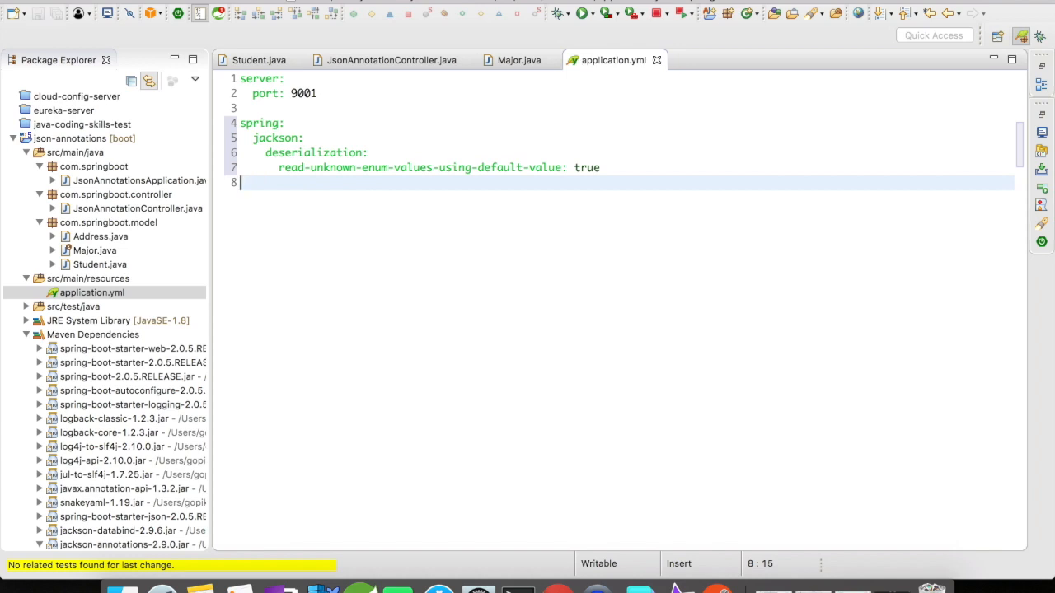
Step: Review Student.java, Major.java and JsonAnnotationController.java, then relaunch the app in debug
{"action": "key", "text": "Backspace"}
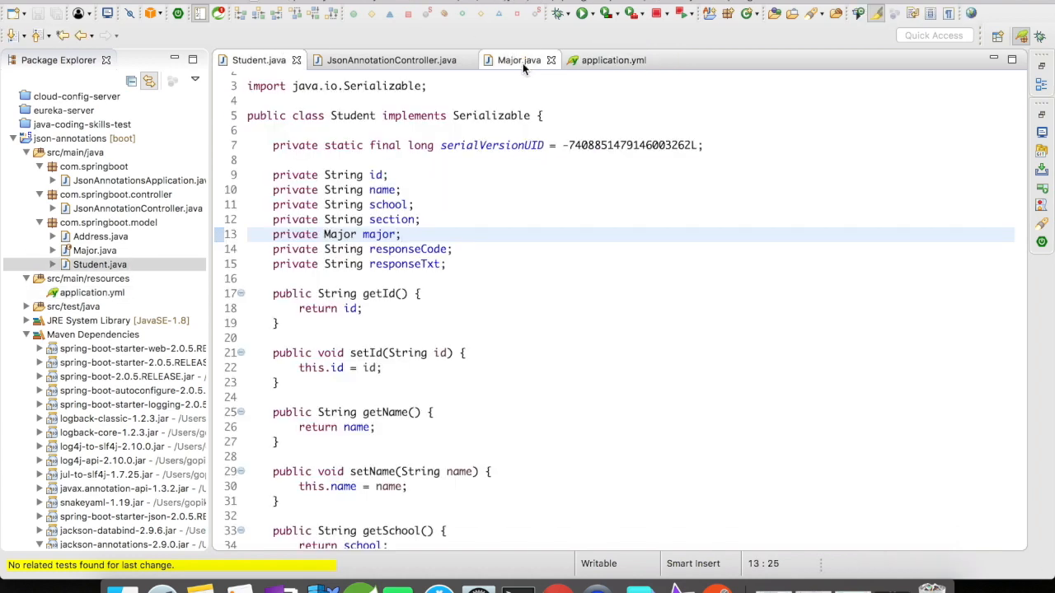
{"action": "left_click", "coordinate": [519, 59]}
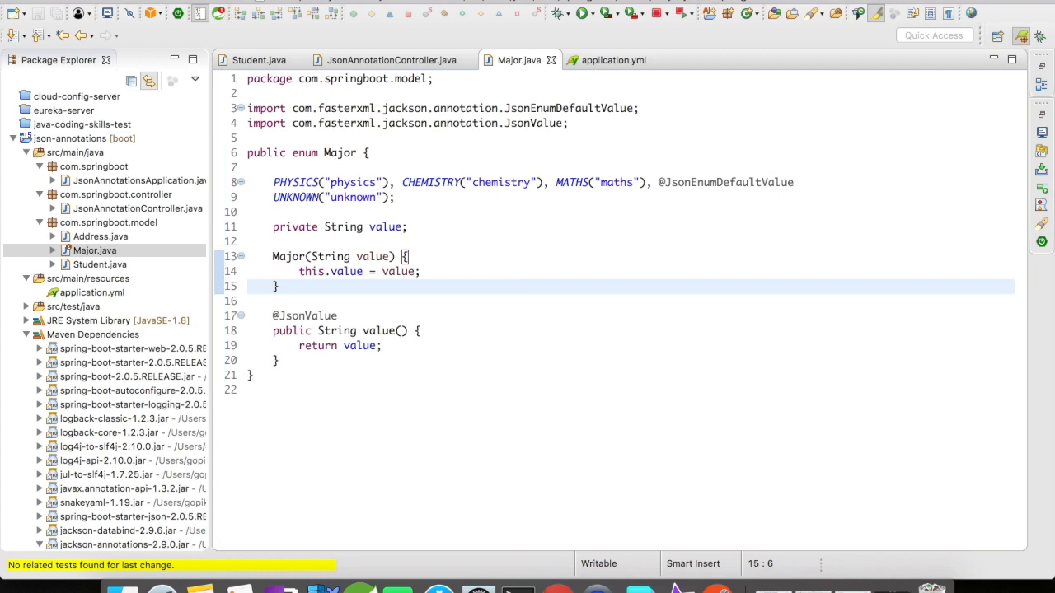
{"action": "left_click", "coordinate": [391, 59]}
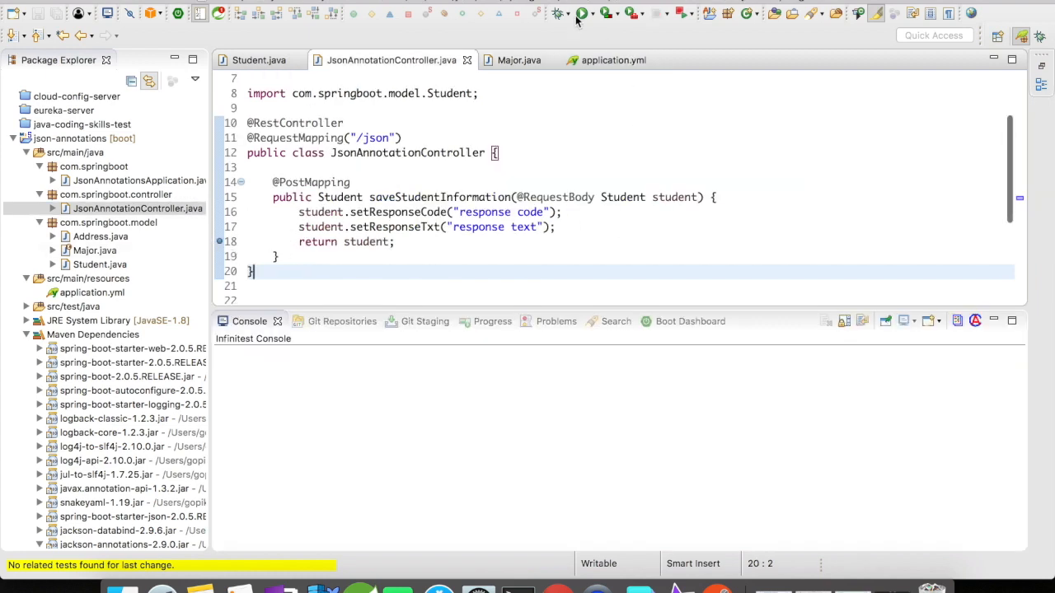
{"action": "left_click", "coordinate": [582, 14]}
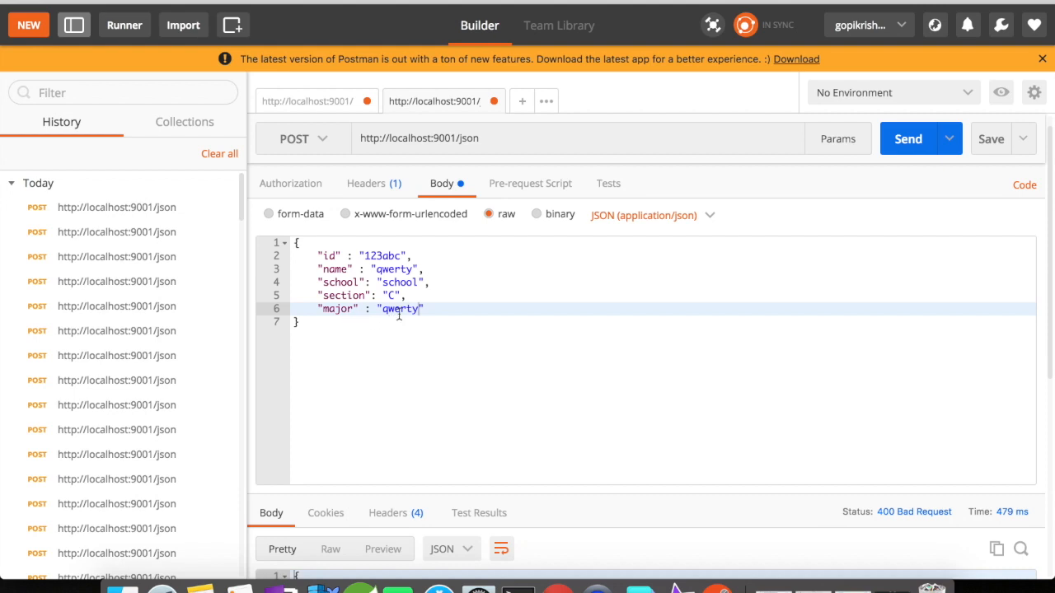
Step: Resend the qwerty-major POST so the debugger pauses at the controller's save breakpoint
{"action": "left_click", "coordinate": [948, 138]}
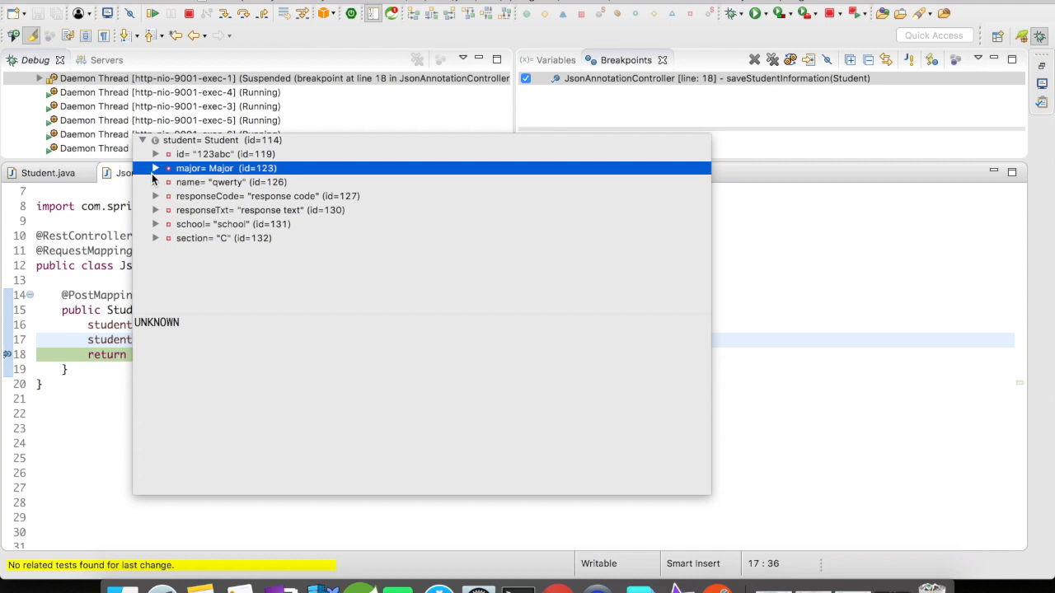
Step: Inspect the student's major as UNKNOWN with value "unknown" and ordinal 3, then view Major.java
{"action": "left_click", "coordinate": [154, 168]}
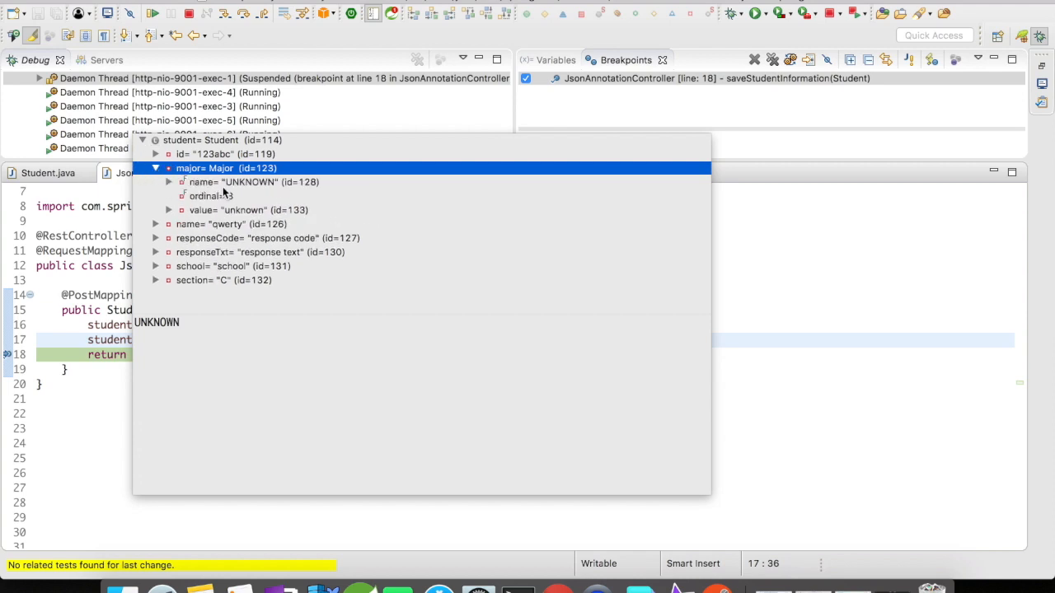
{"action": "left_click", "coordinate": [255, 181]}
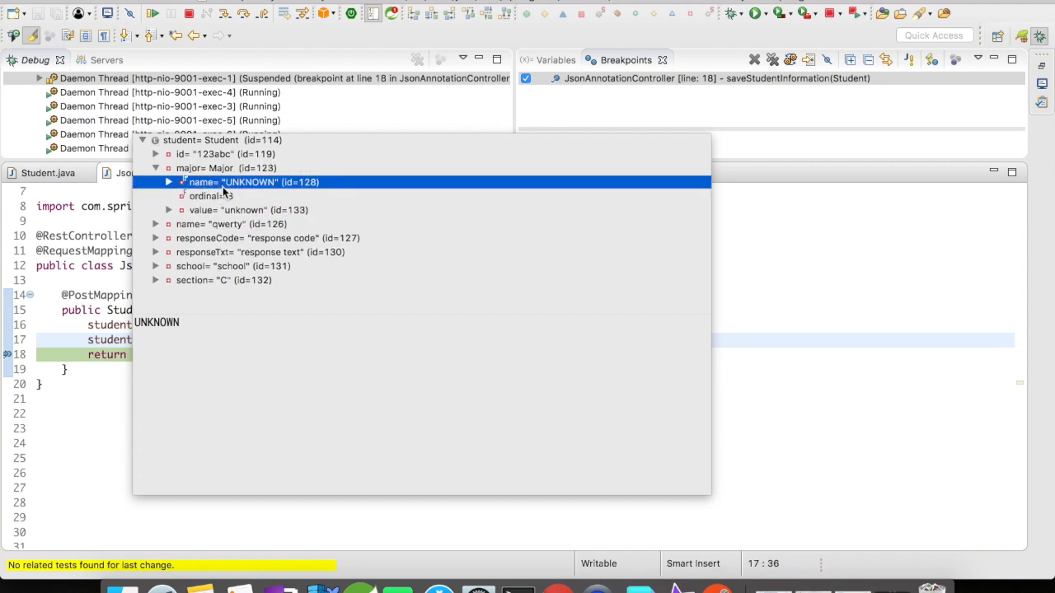
{"action": "left_click", "coordinate": [168, 181]}
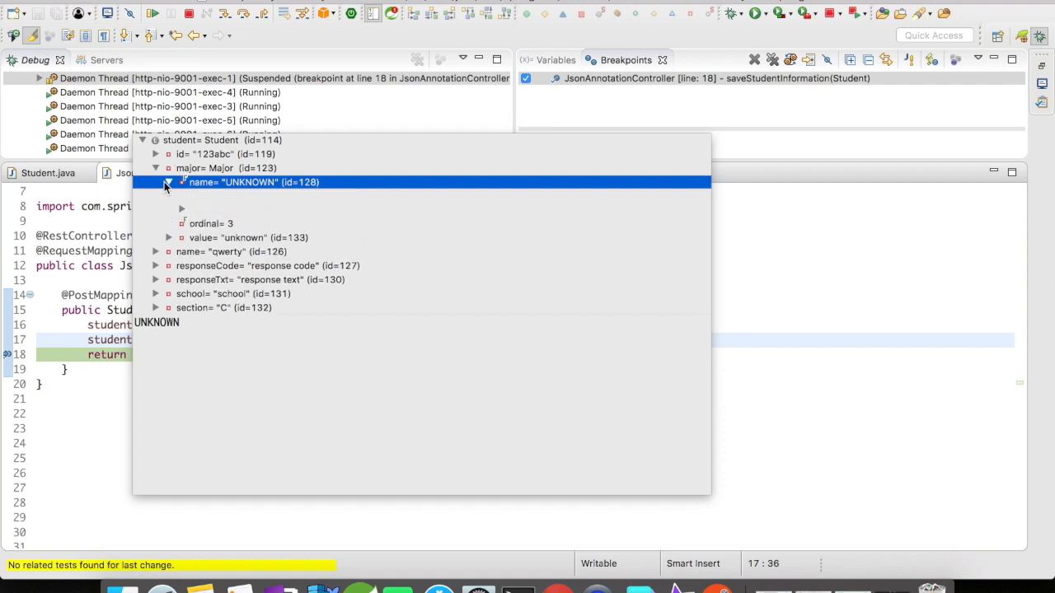
{"action": "left_click", "coordinate": [169, 182]}
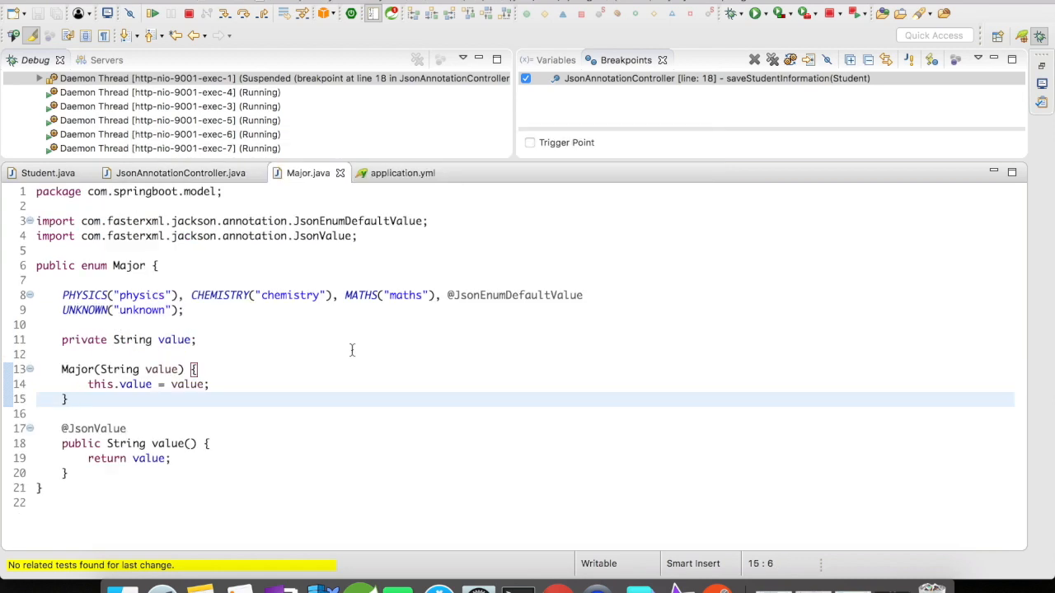
{"action": "left_click", "coordinate": [69, 399]}
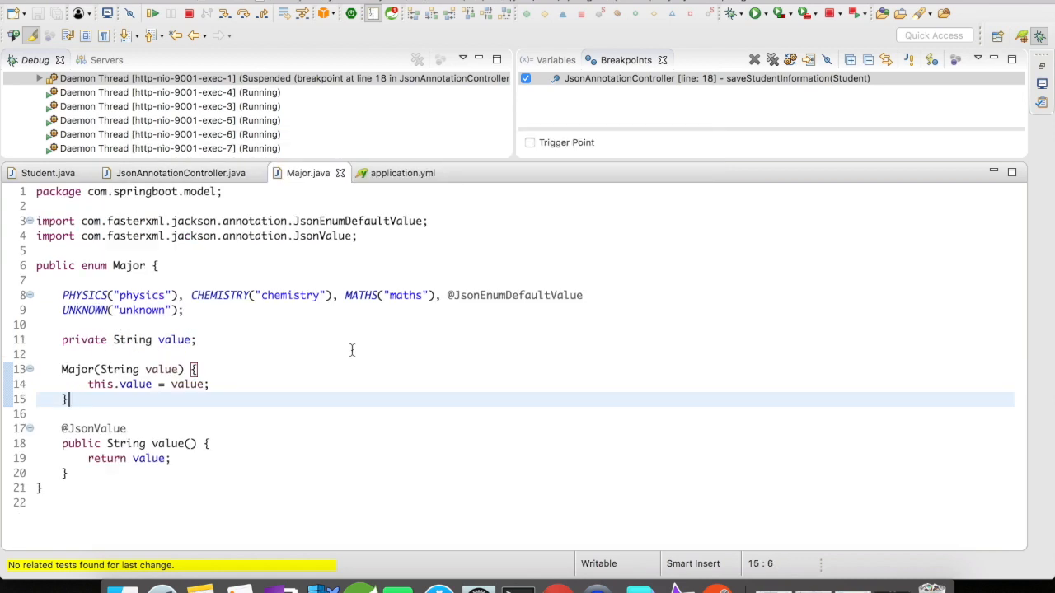